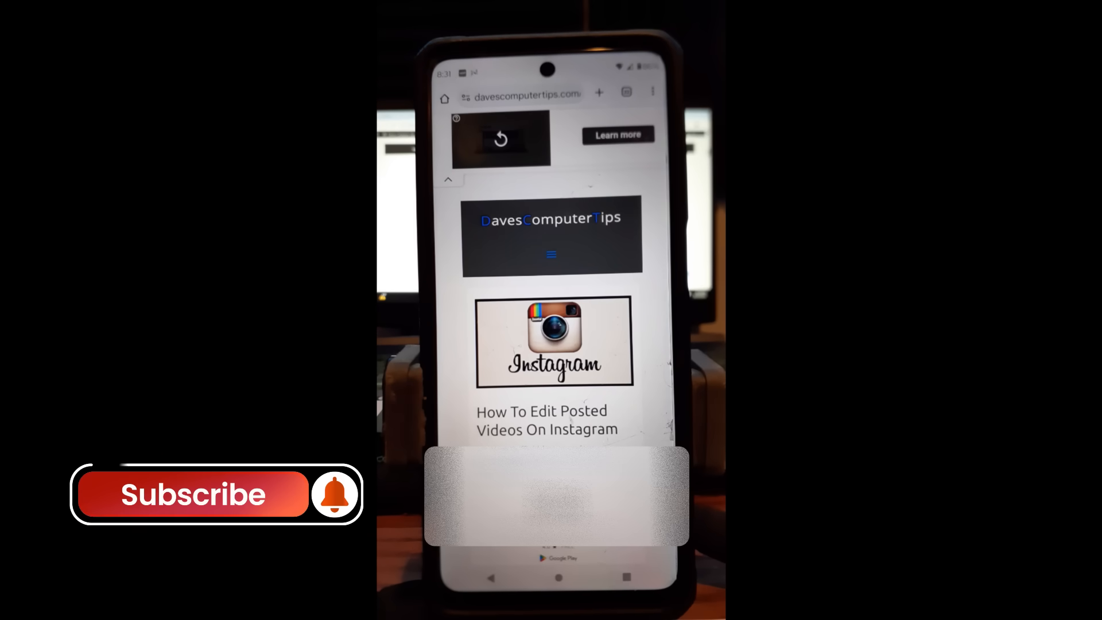
- Launch Instagram and go to your own profile to reach your reels
{"action": "left_click", "coordinate": [218, 494]}
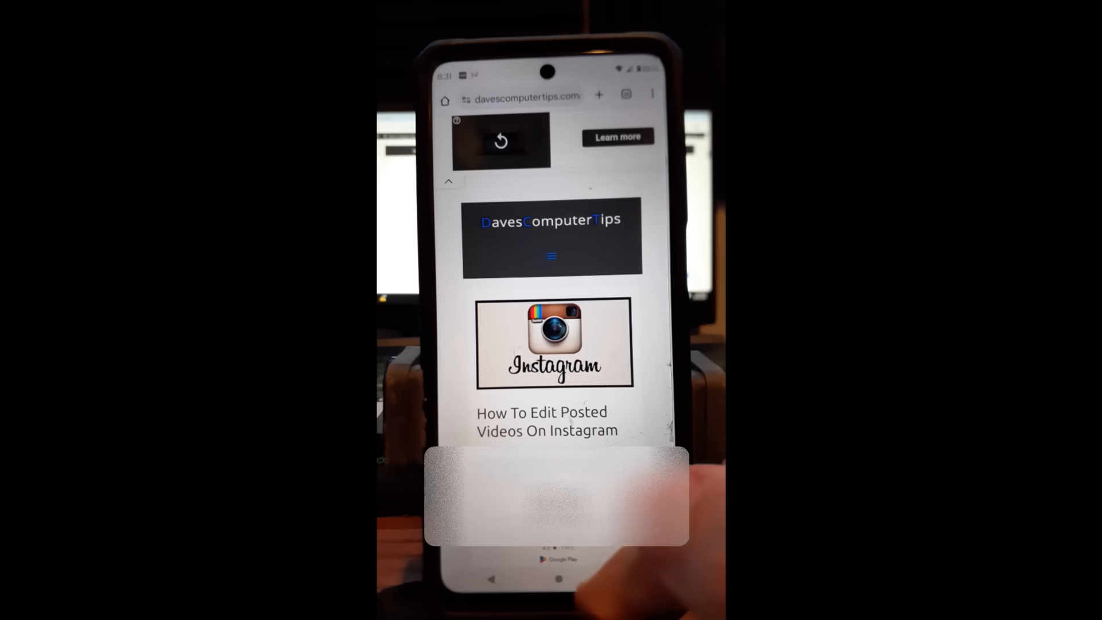
{"action": "left_click", "coordinate": [557, 578]}
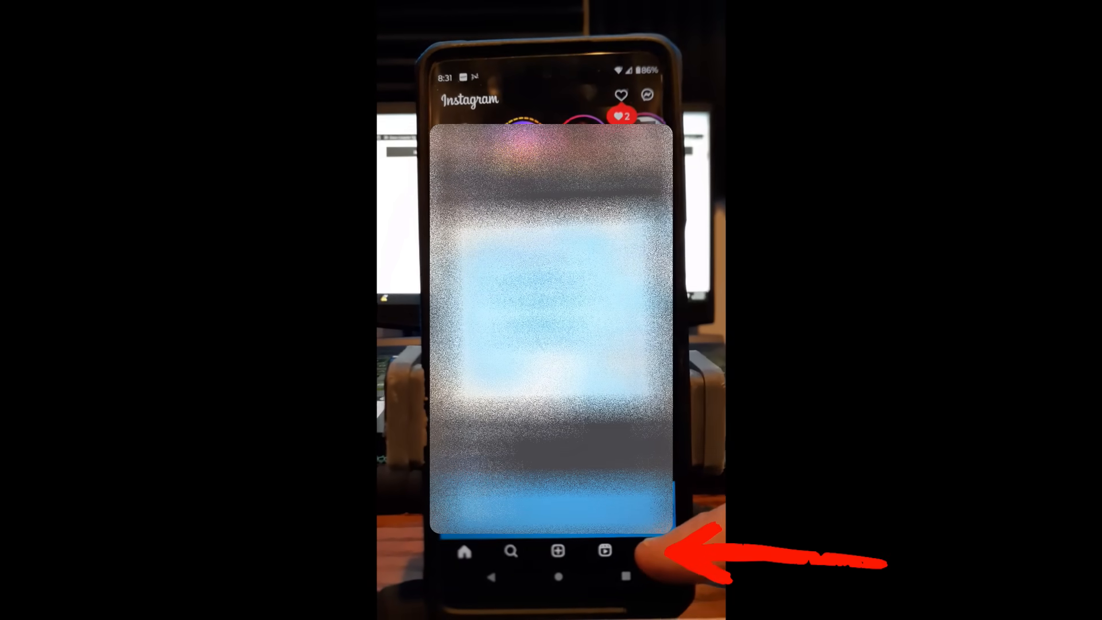
{"action": "left_click", "coordinate": [651, 551]}
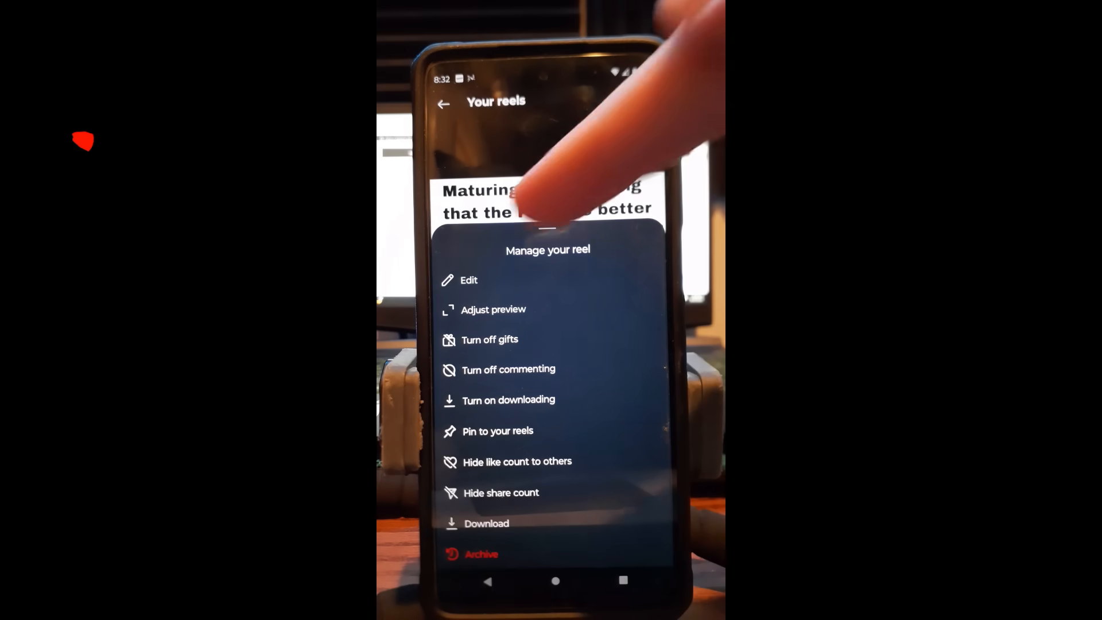
- Choose Edit from the Manage your reel menu to reach the caption field
{"action": "left_click", "coordinate": [469, 279]}
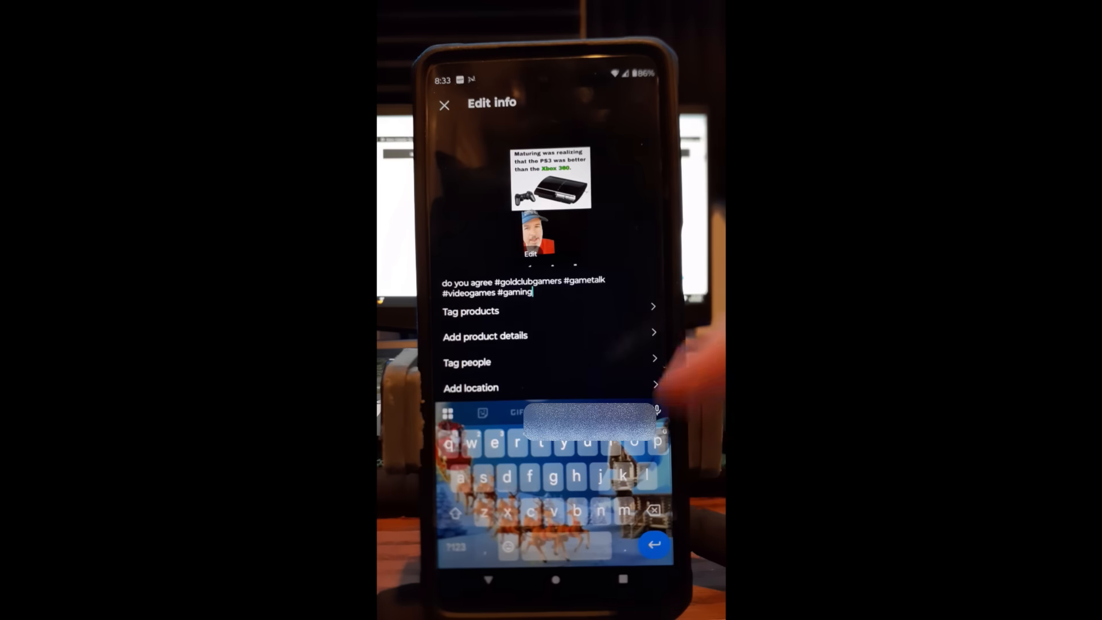
{"action": "mouse_move", "coordinate": [612, 351]}
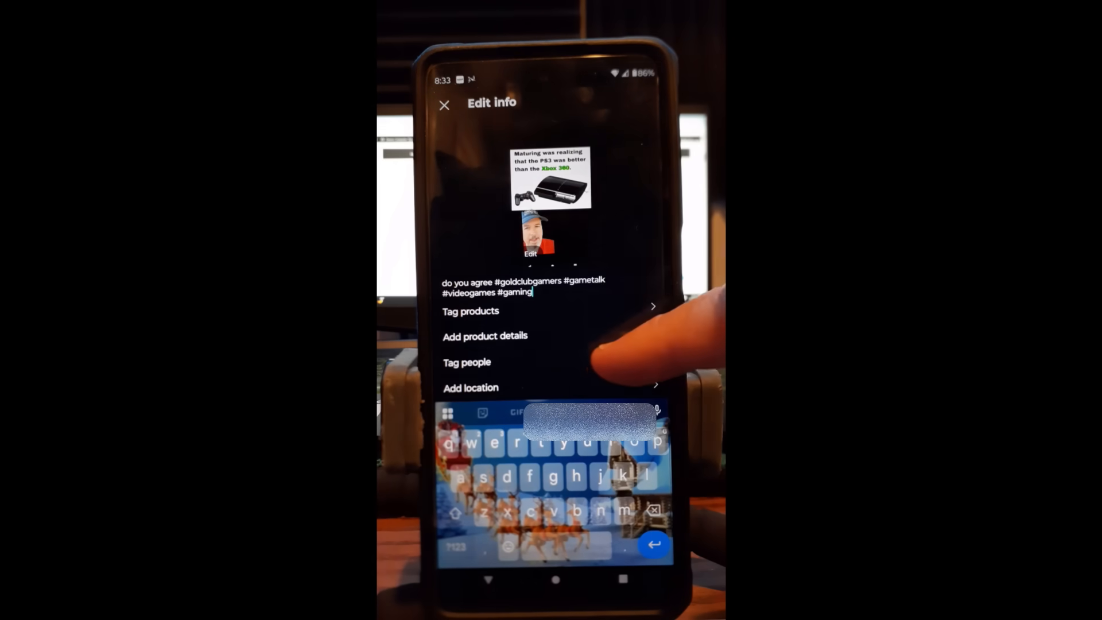
- Visit Tag people and confirm without tagging anyone, returning to the reel details
{"action": "left_click", "coordinate": [466, 362]}
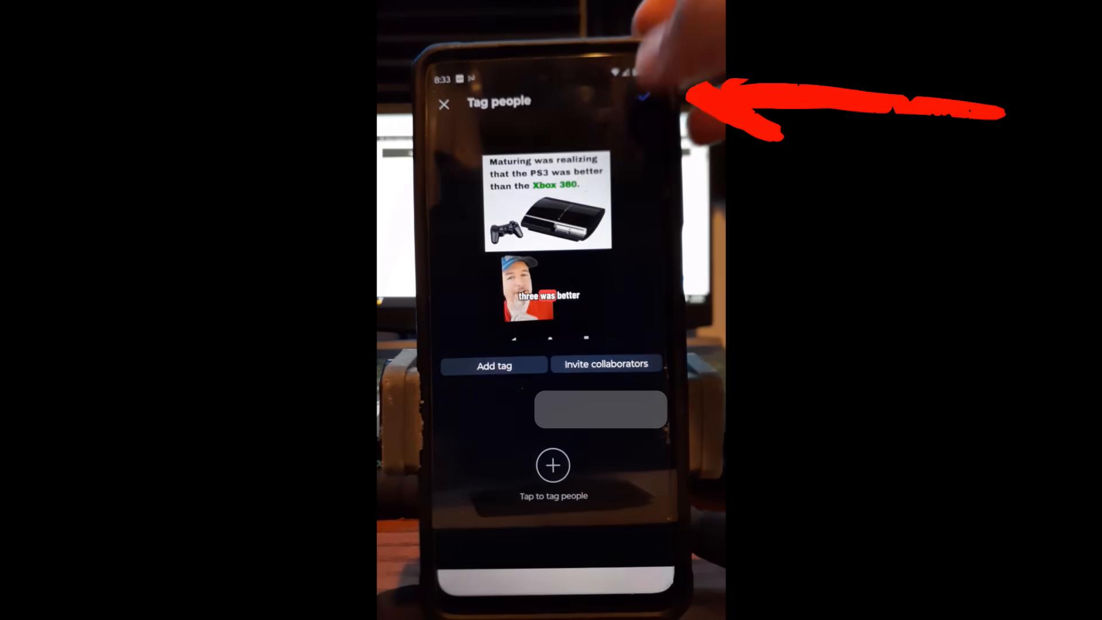
{"action": "left_click", "coordinate": [445, 103]}
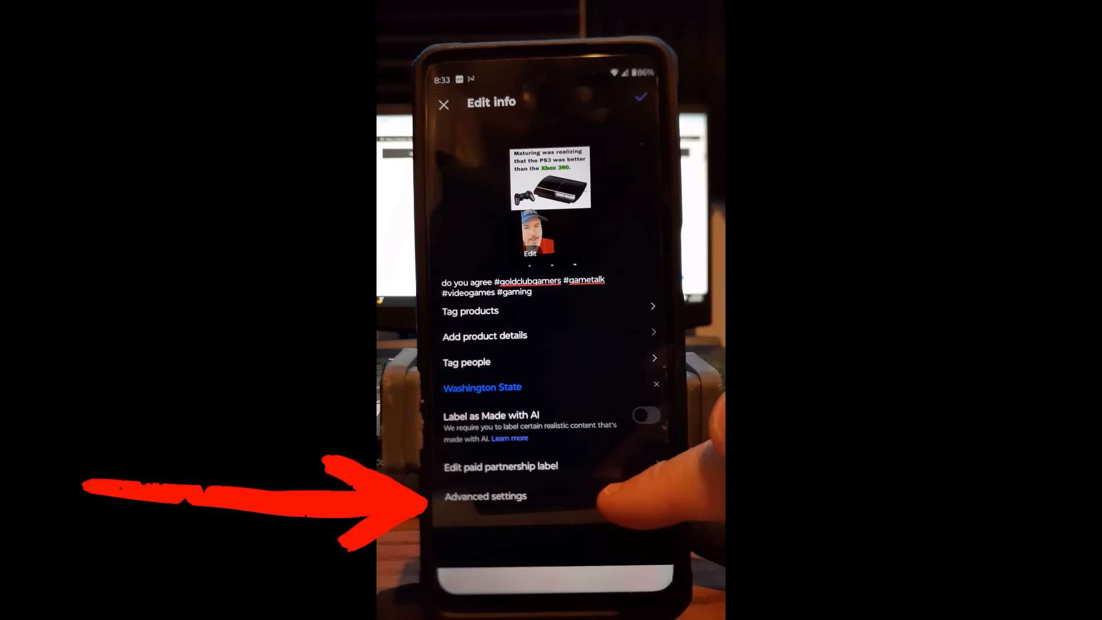
- In Advanced settings, toggle Translate closed captions and Translate stickers and text
{"action": "left_click", "coordinate": [485, 496]}
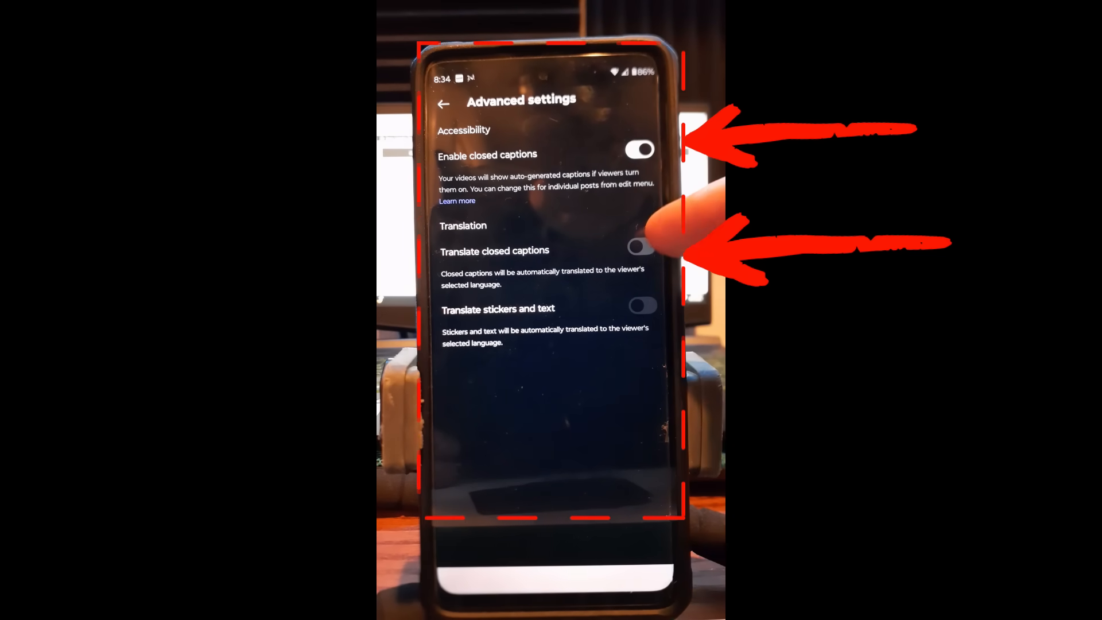
{"action": "left_click", "coordinate": [639, 246]}
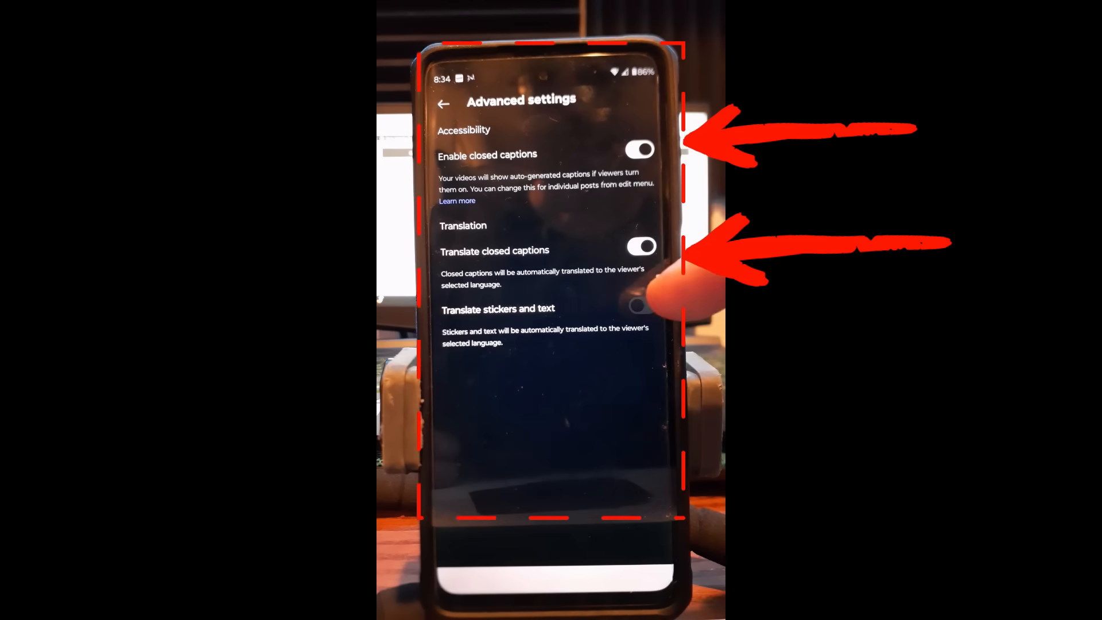
{"action": "left_click", "coordinate": [640, 247]}
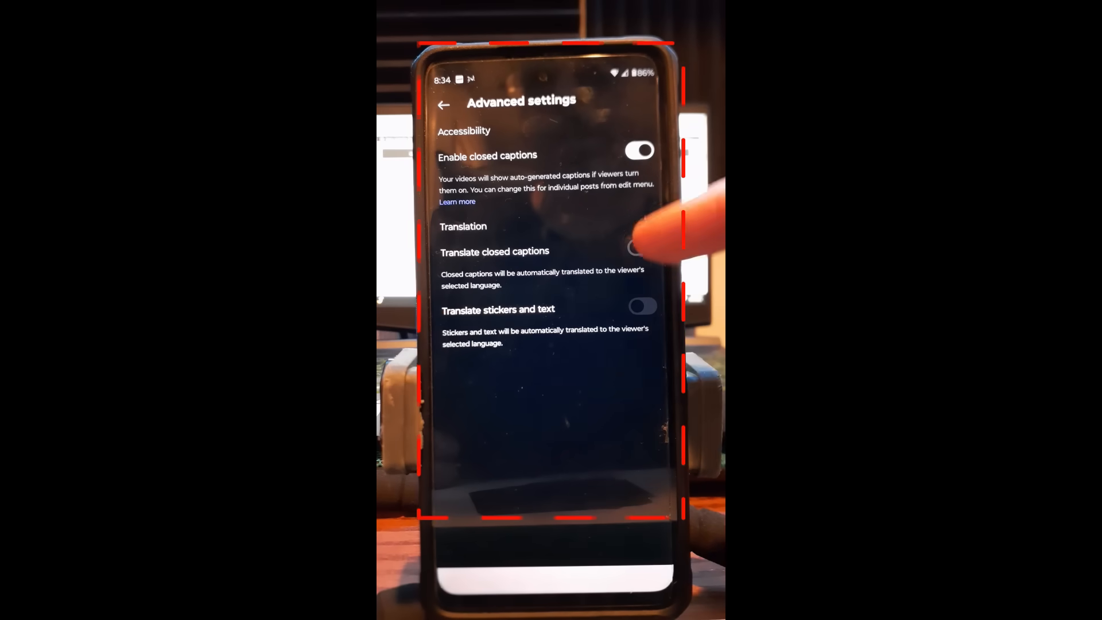
{"action": "left_click", "coordinate": [639, 247]}
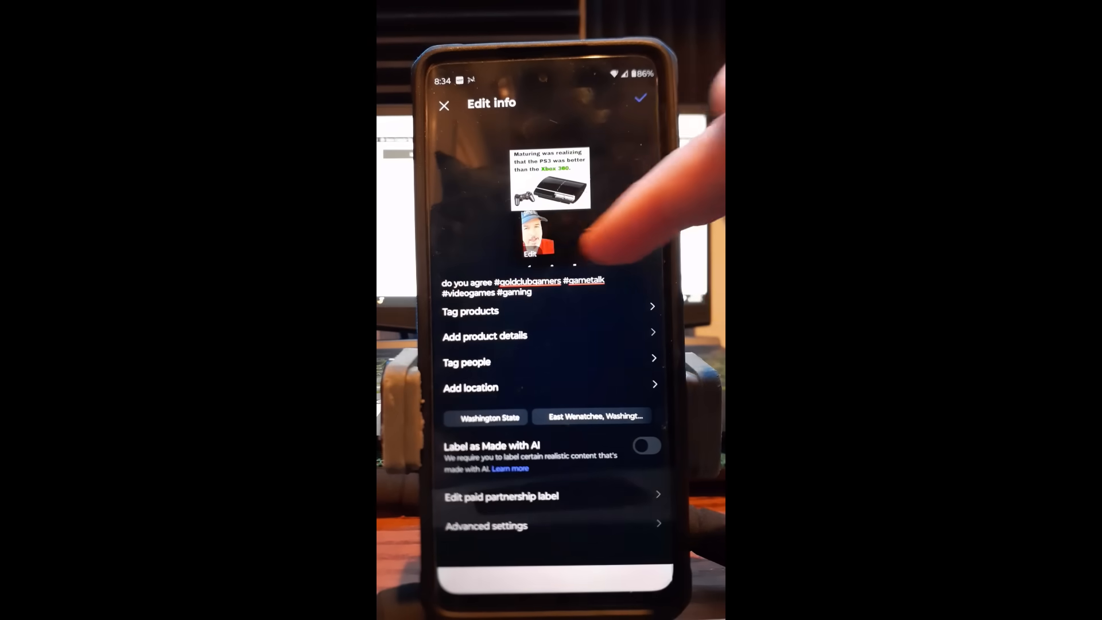
- Start editing the reel's cover image from the cover thumbnail
{"action": "left_click", "coordinate": [638, 97]}
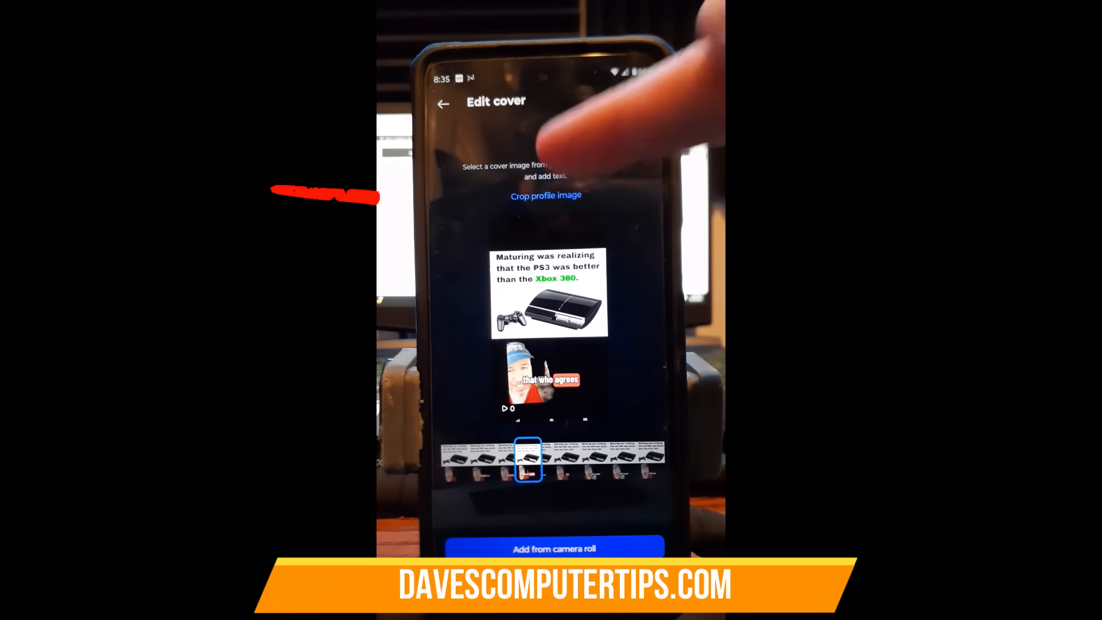
- Reposition the profile-grid crop of the cover and save the new cover with Done
{"action": "left_click", "coordinate": [545, 195]}
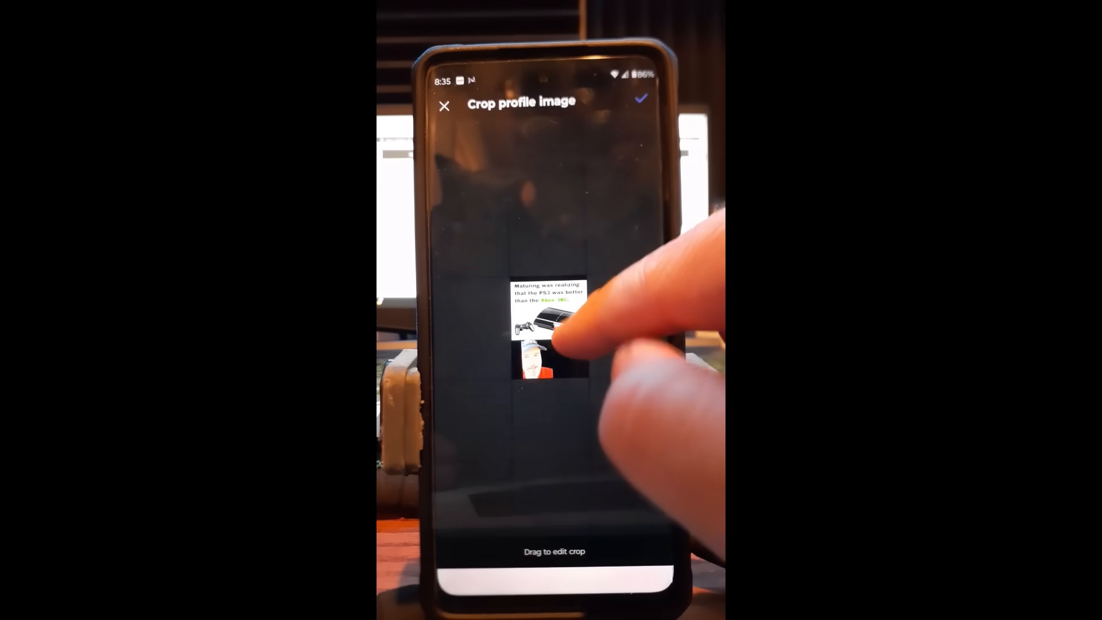
{"action": "left_click_drag", "start_coordinate": [555, 344], "coordinate": [548, 316]}
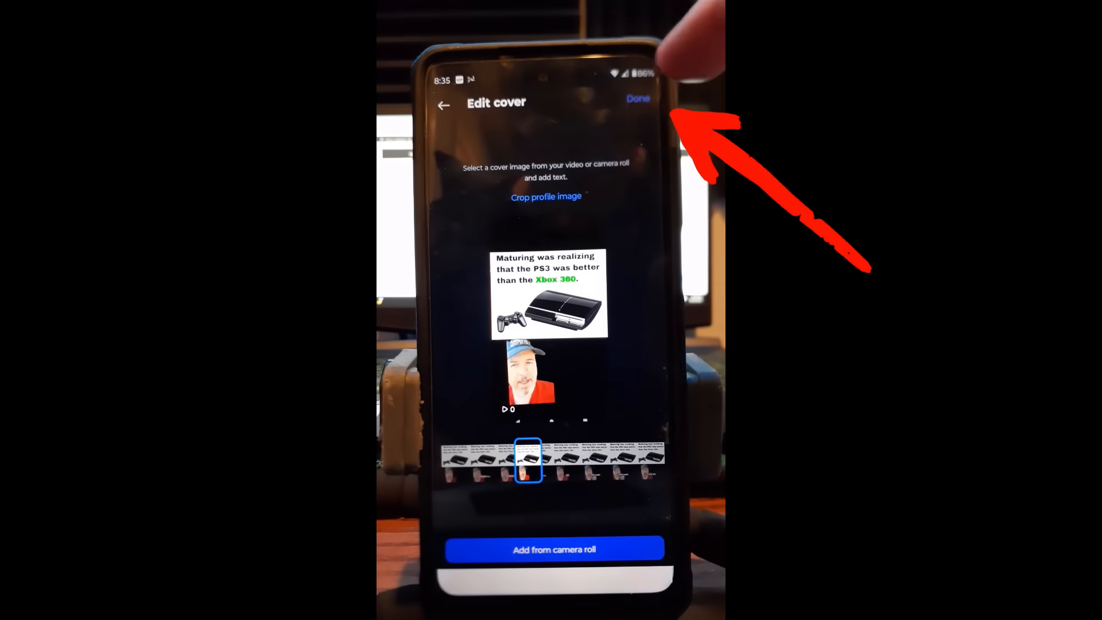
{"action": "left_click", "coordinate": [636, 98]}
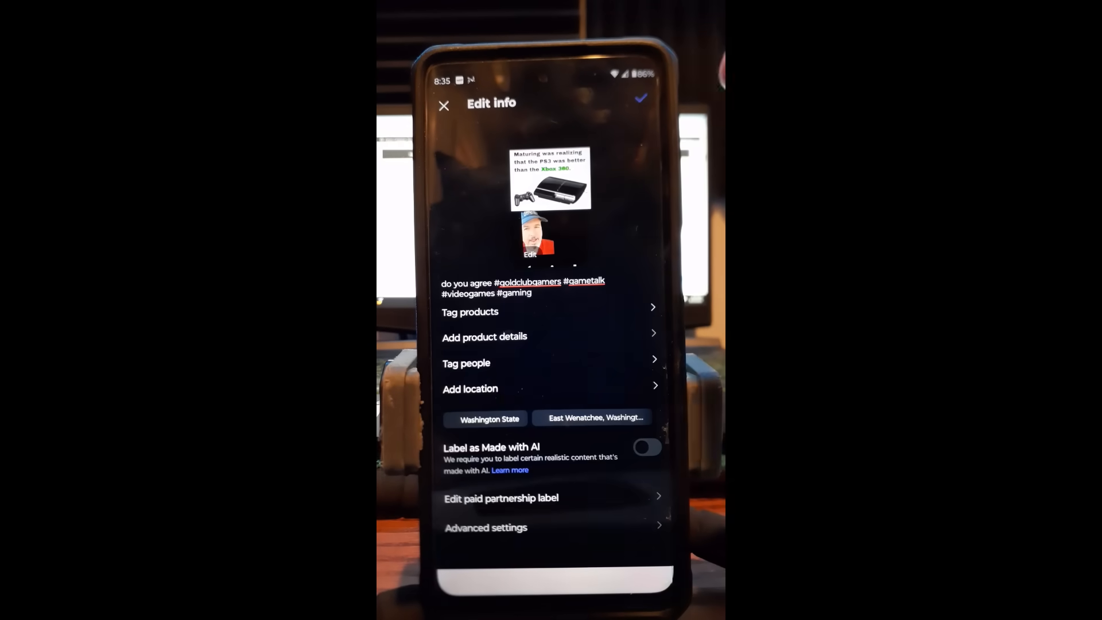